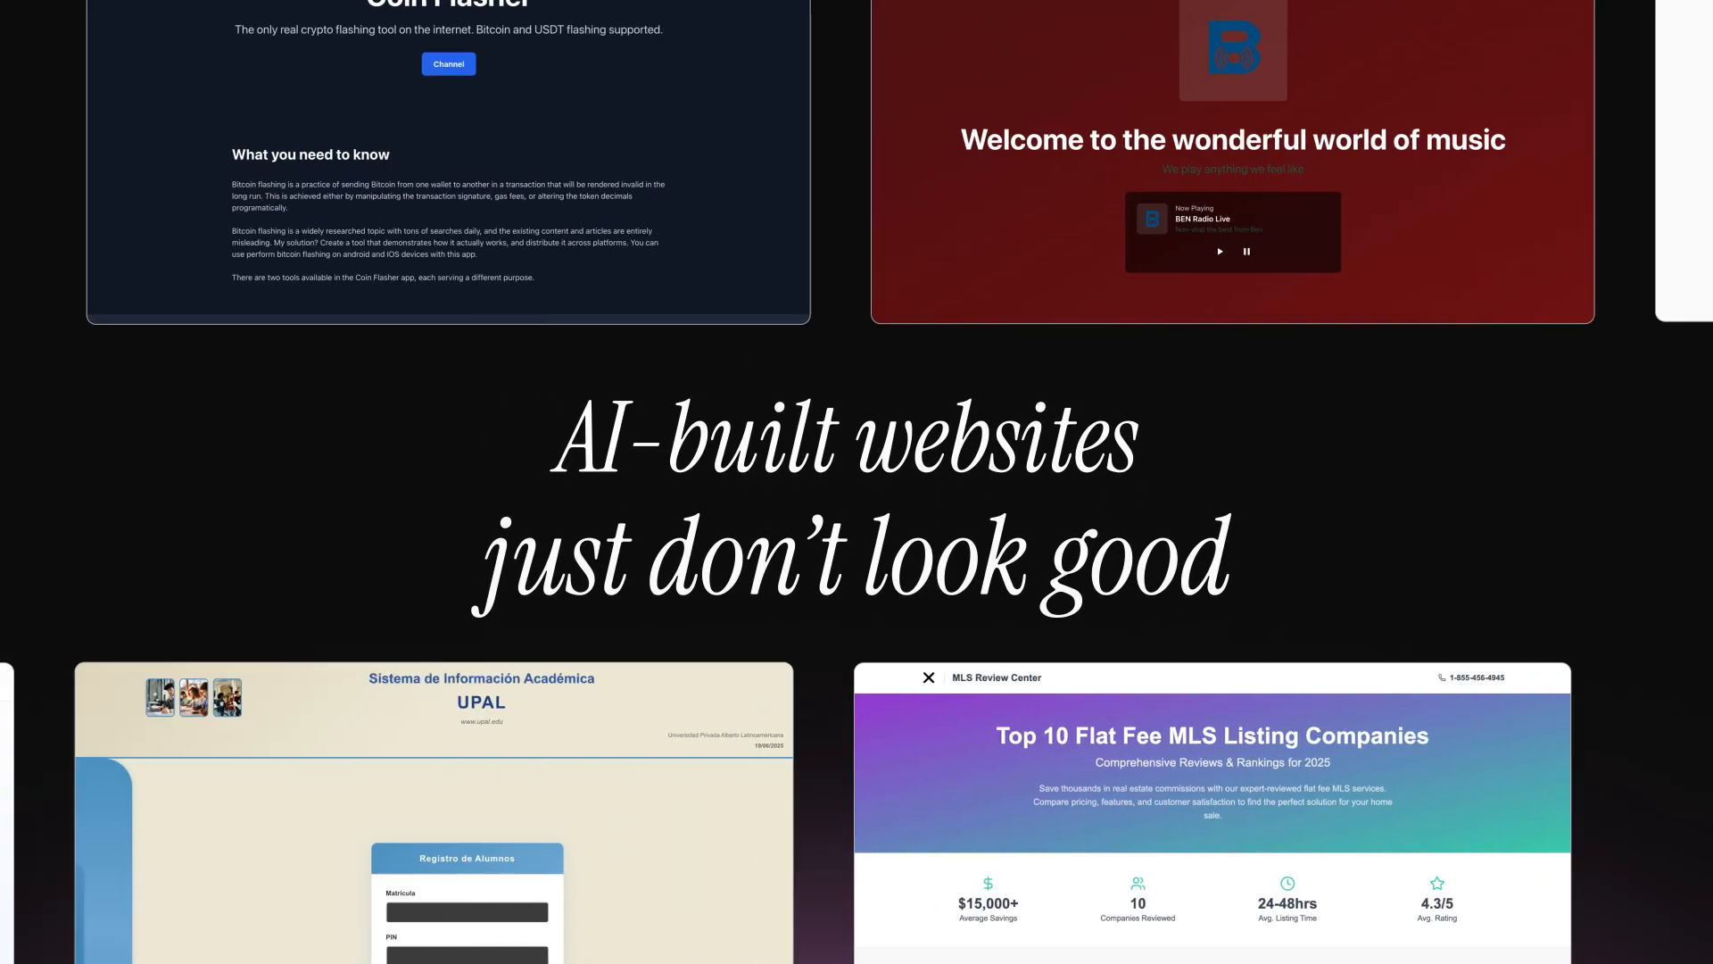
Begin a chat request with "Make me a web" describing the desired site.
{"action": "scroll", "scroll_direction": "down", "scroll_amount": 3}
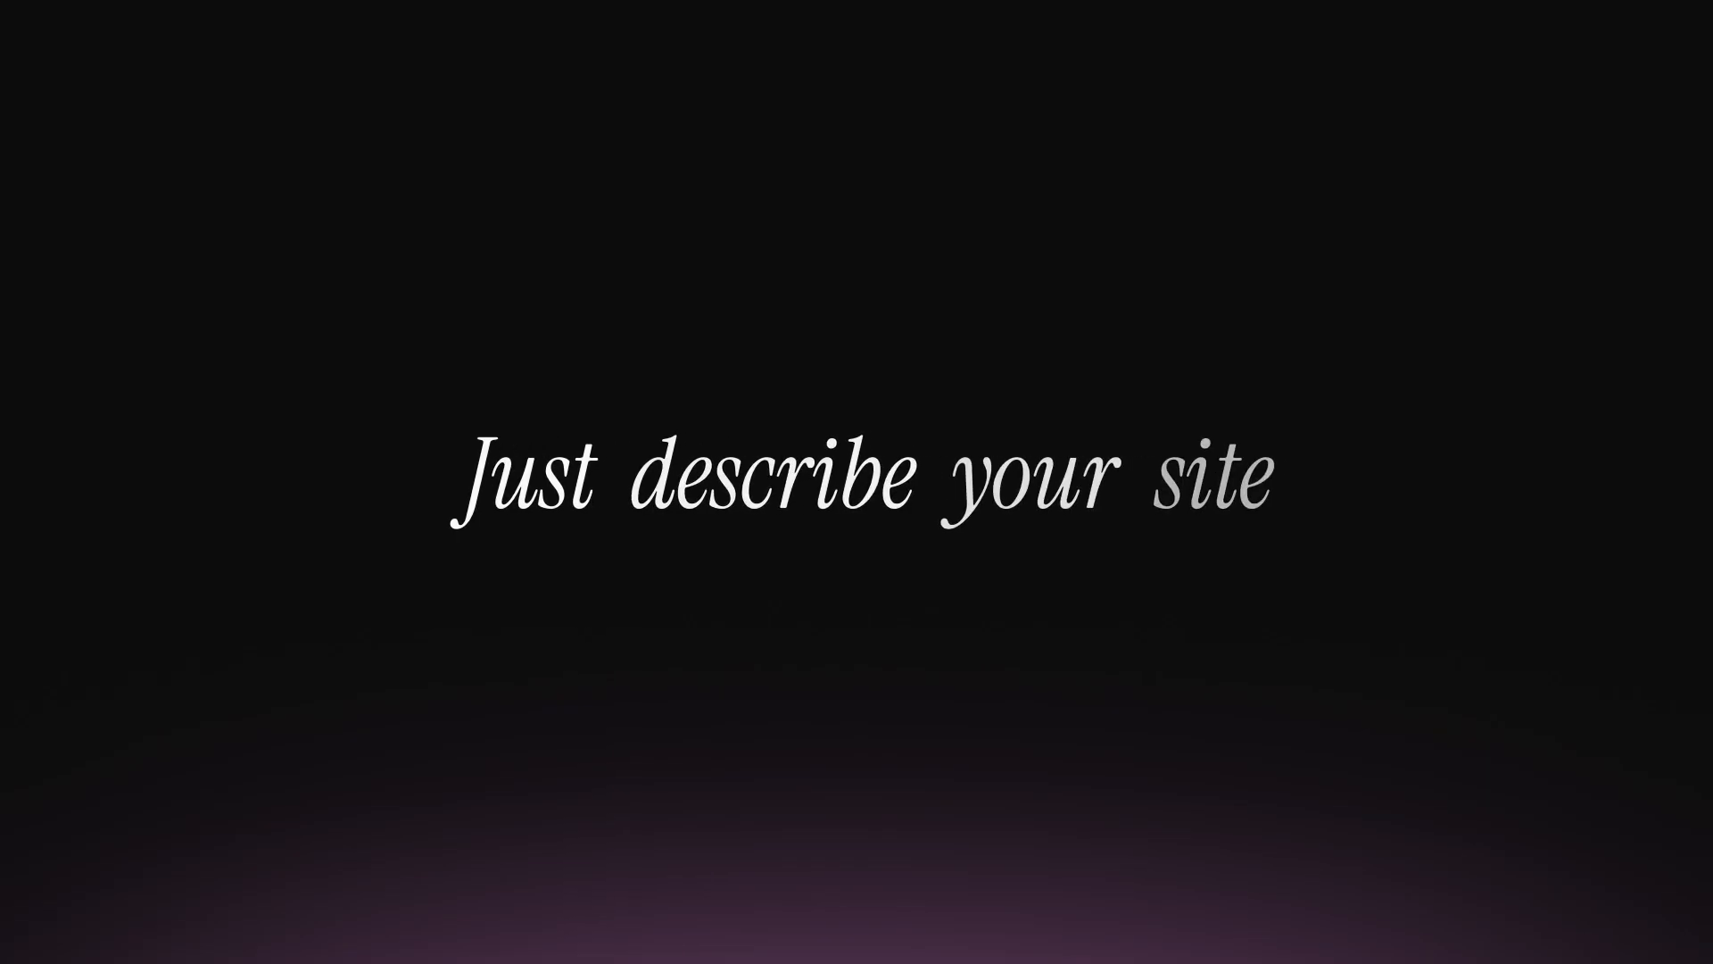
{"action": "type", "text": "Make me a web"}
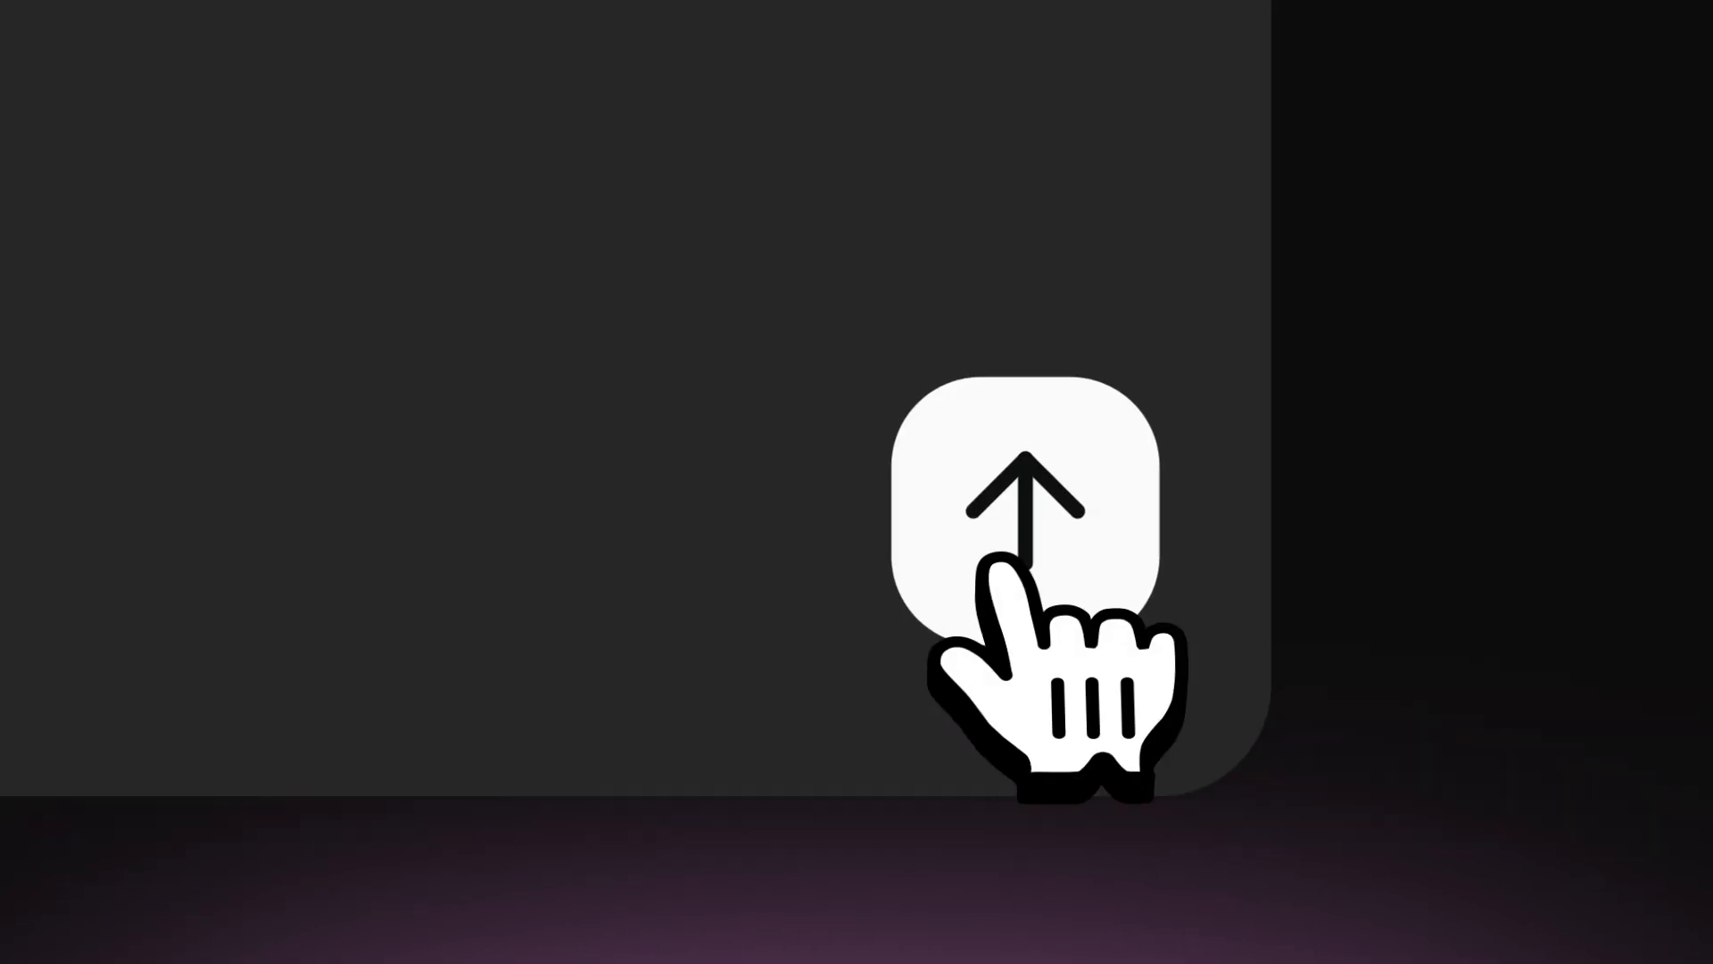
Submit the website description so the builder generates the site.
{"action": "left_click", "coordinate": [1022, 503]}
{"action": "type", "text": "C"}
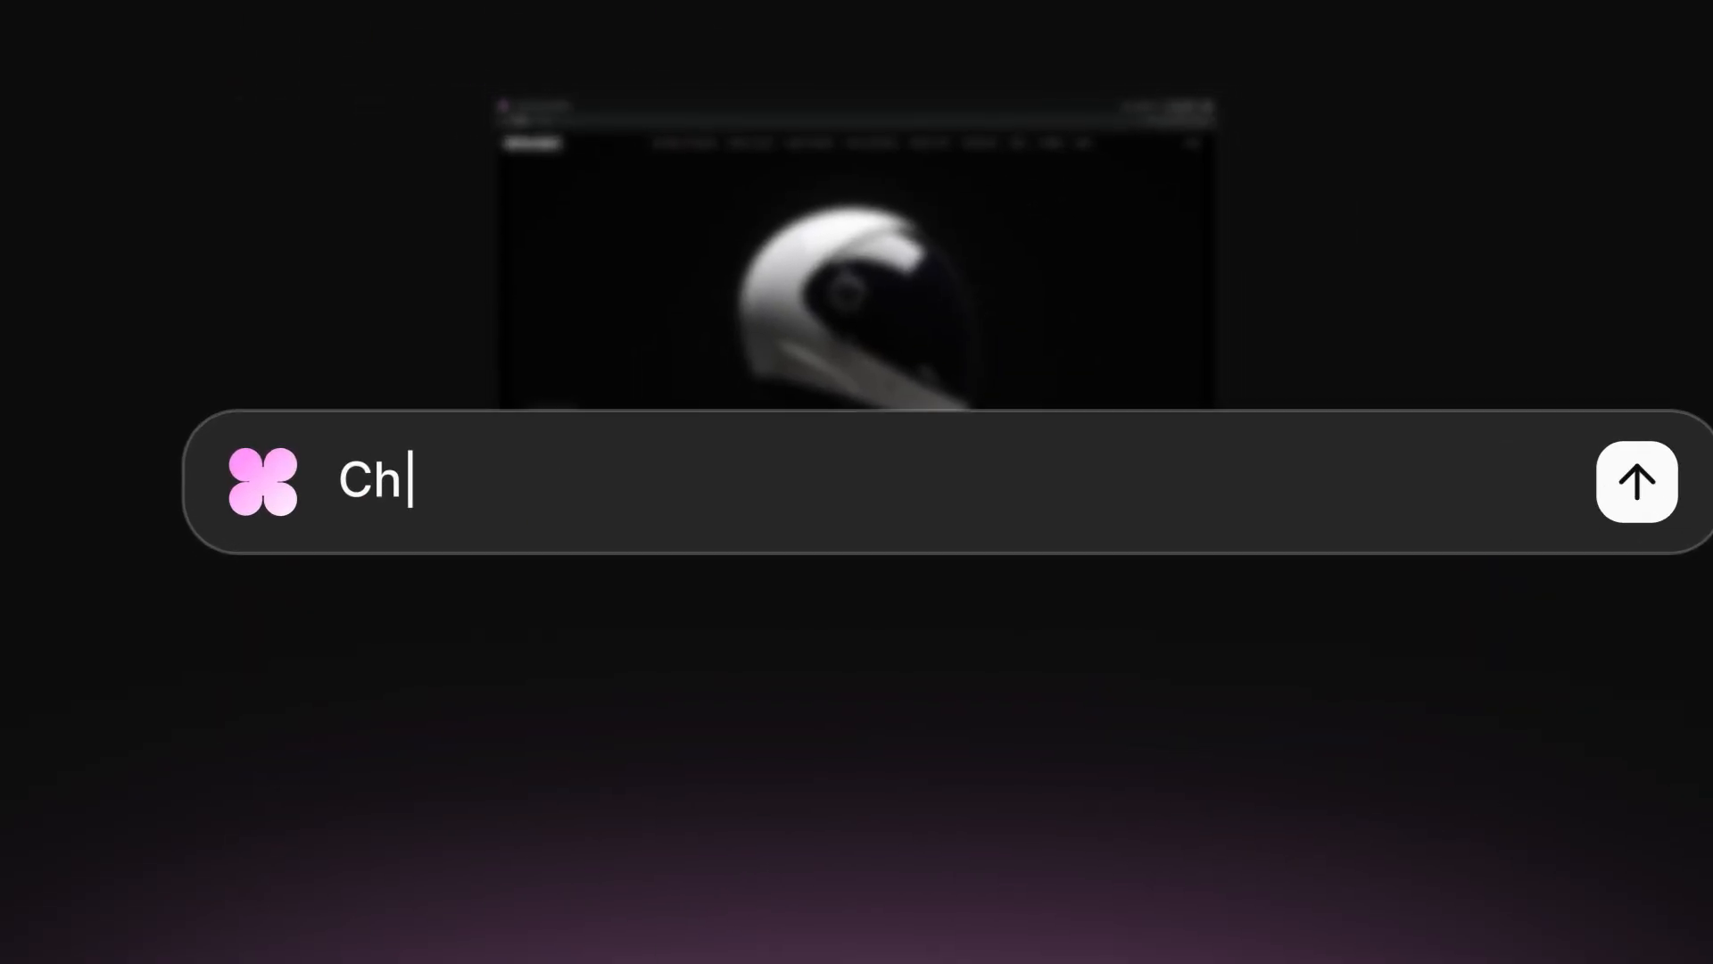
Request a rocket-launch background and glass-like nav bar, then start adding rocket stats.
{"action": "type", "text": "hange the background to a rocket ship taking off"}
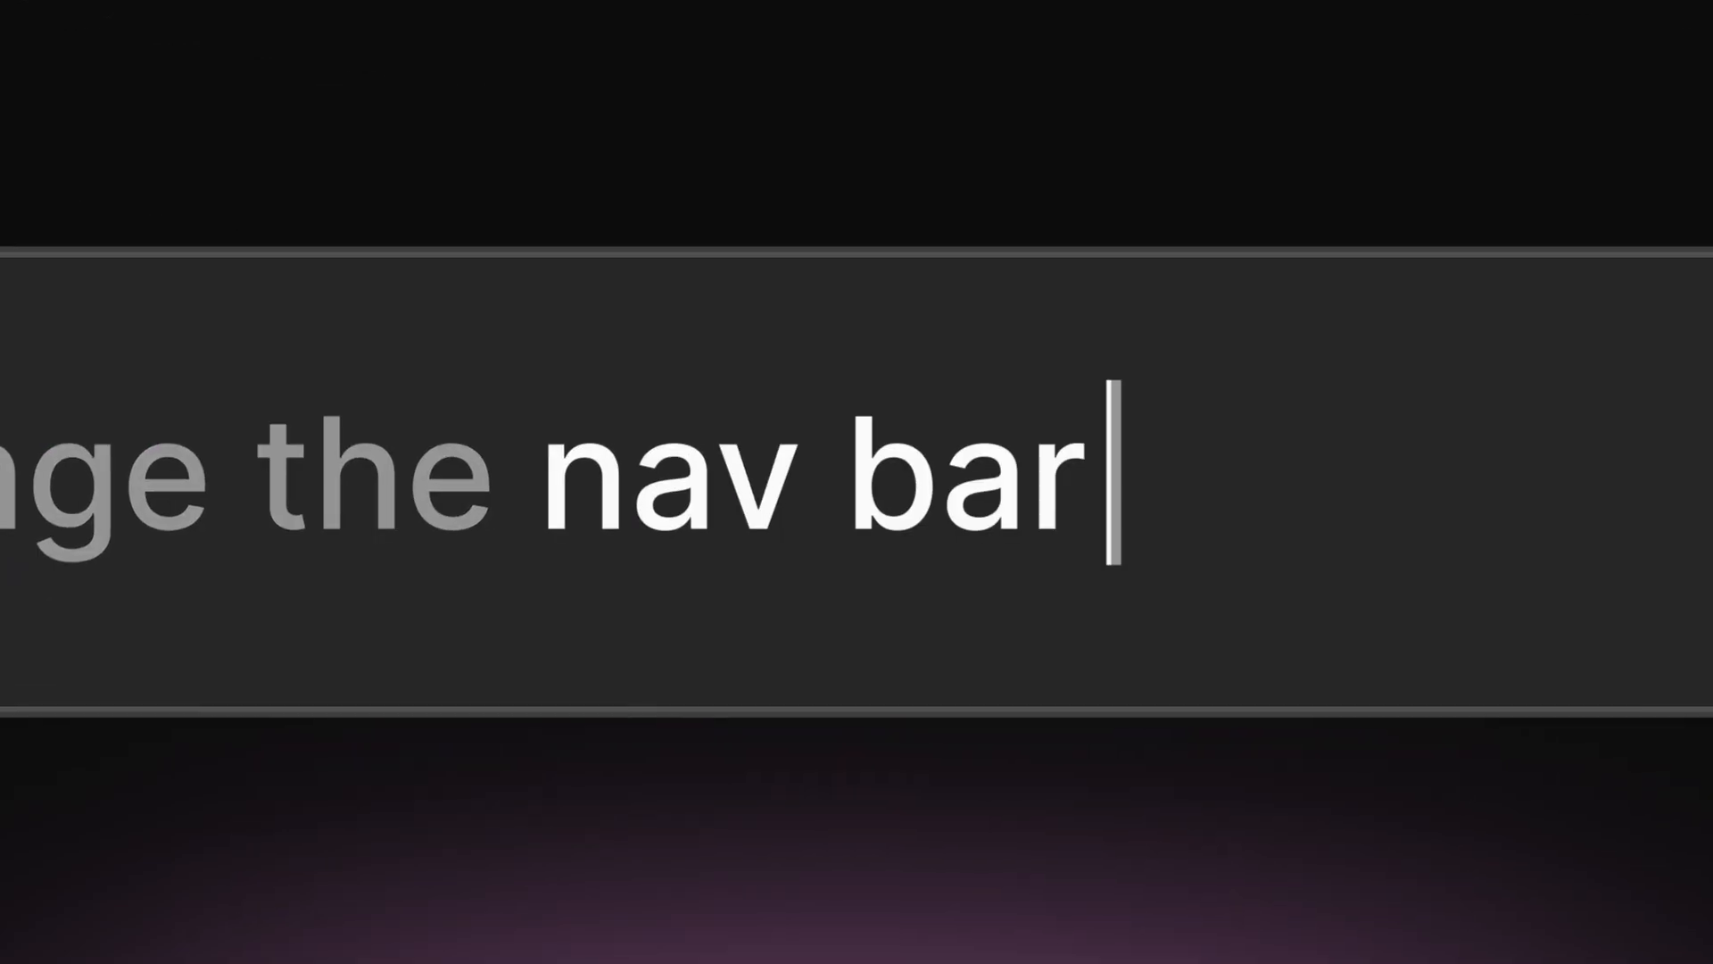
{"action": "type", "text": "and glass like"}
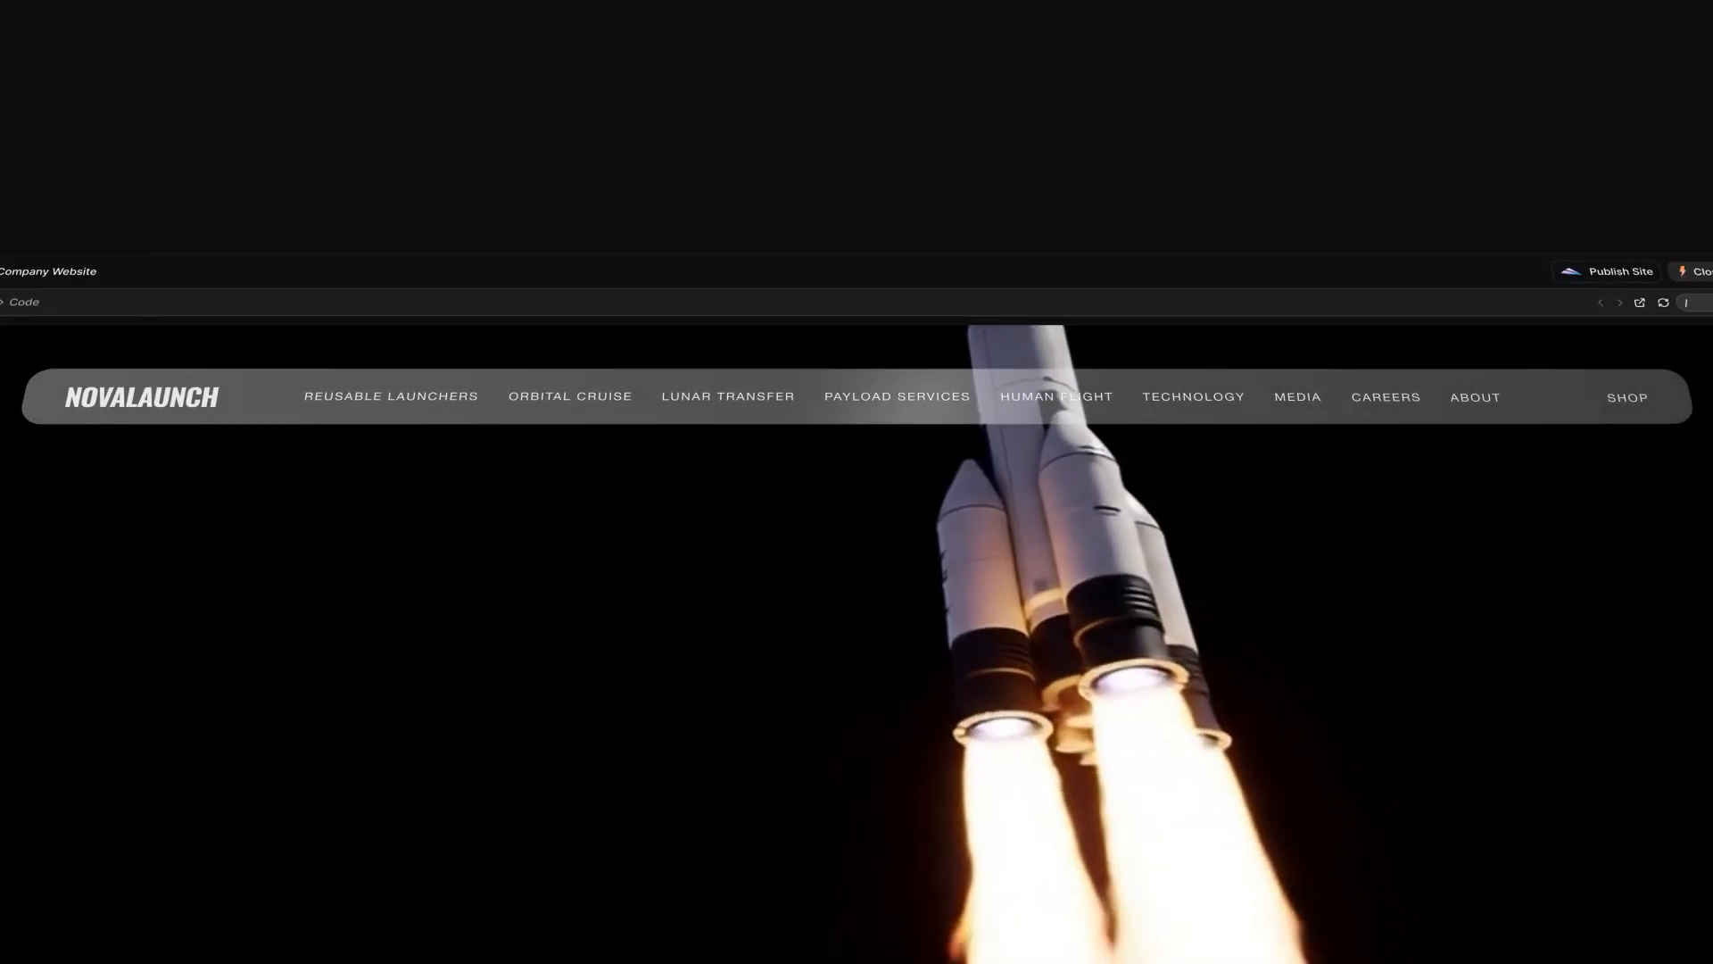
{"action": "type", "text": "Add a section with rocket stats belo"}
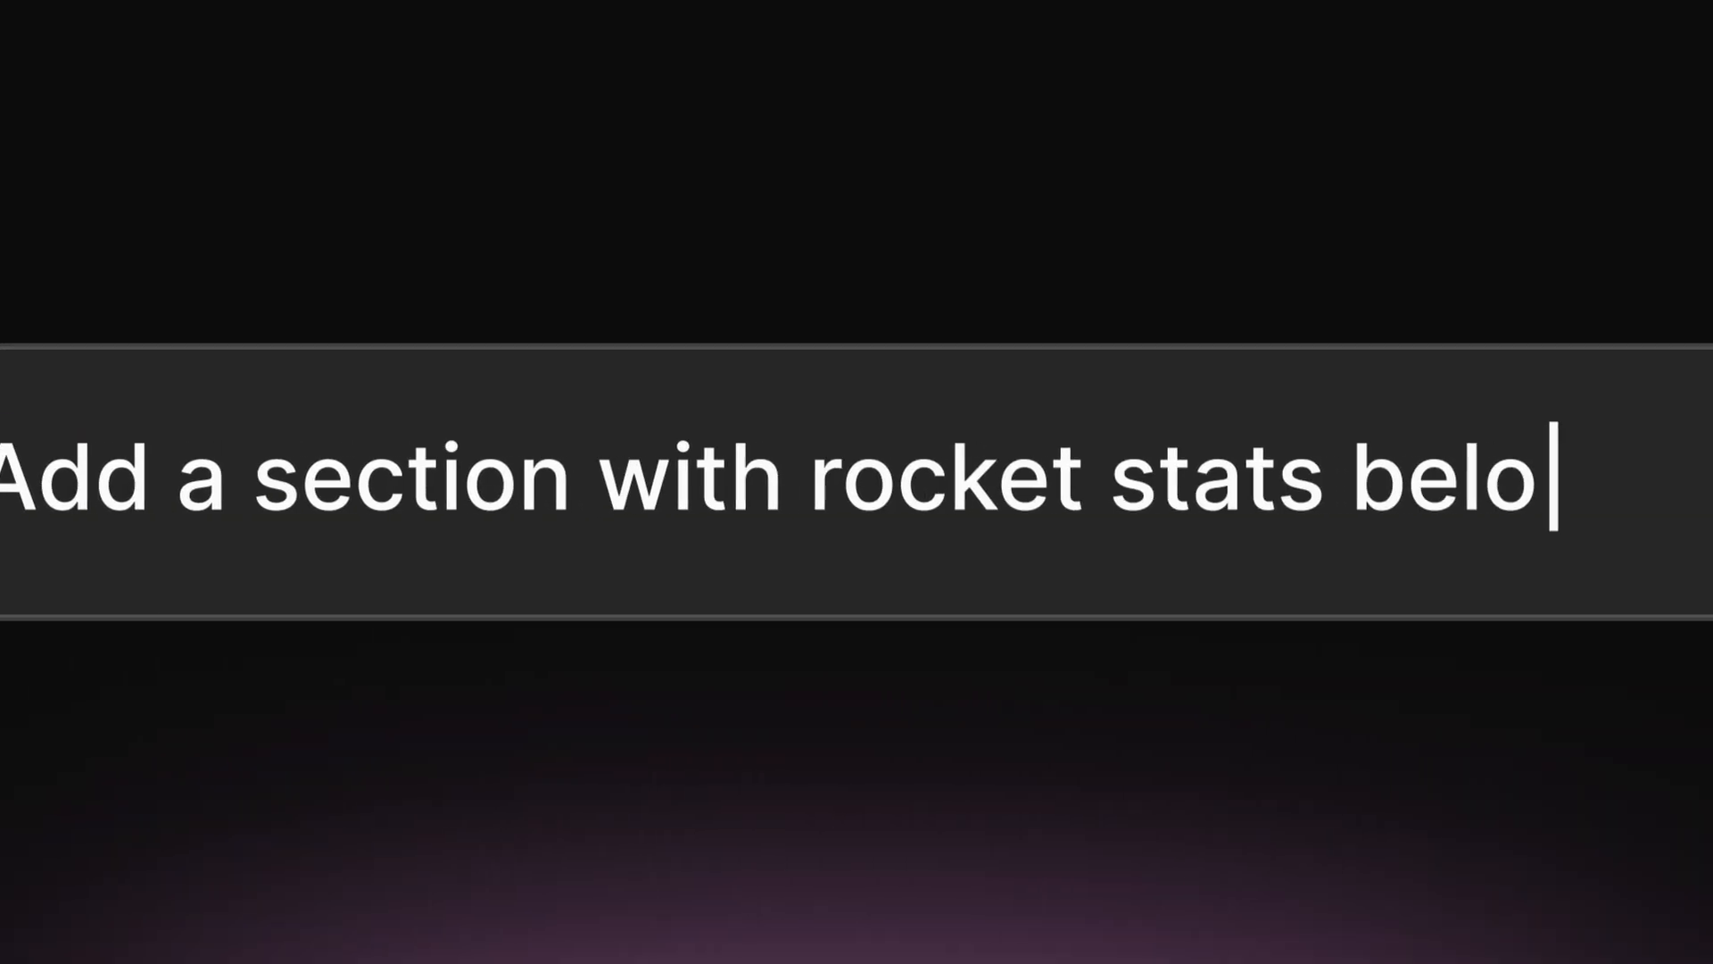